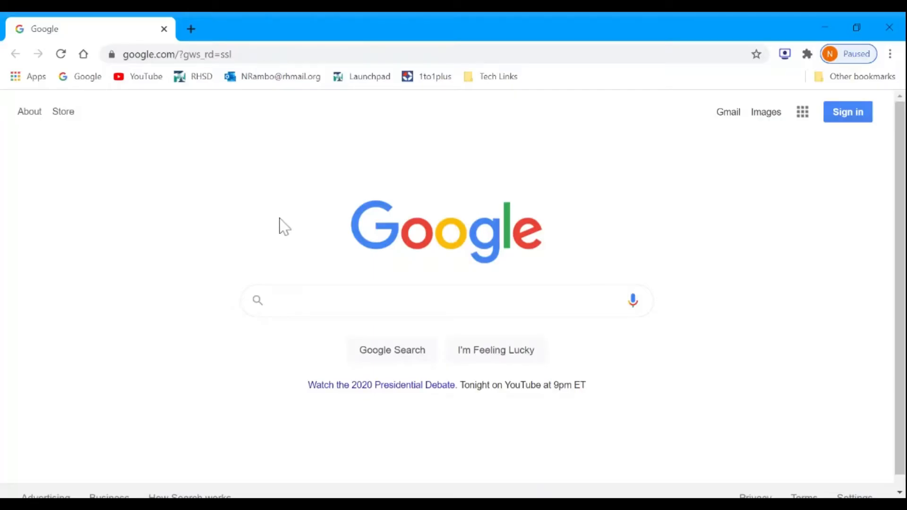
Navigate Chrome to admin.google.com.
click(446, 301)
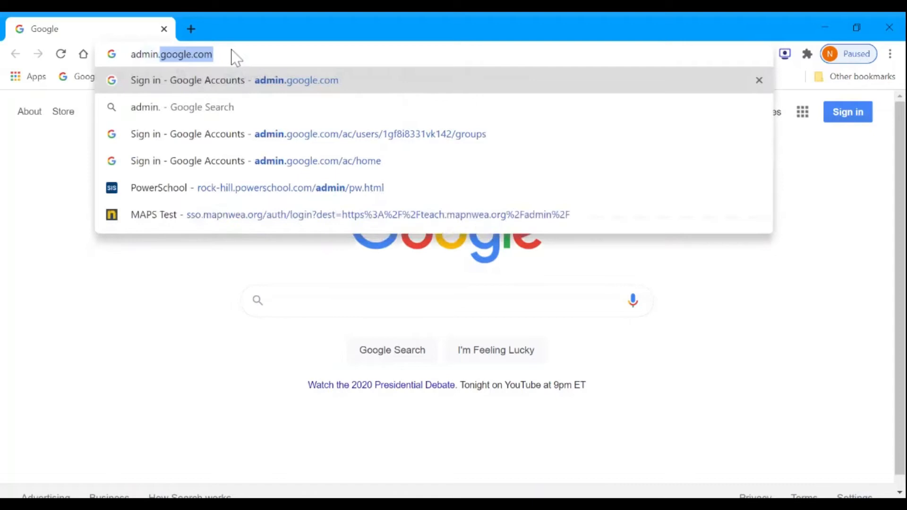
text(admin.google.com%2F&followu...)
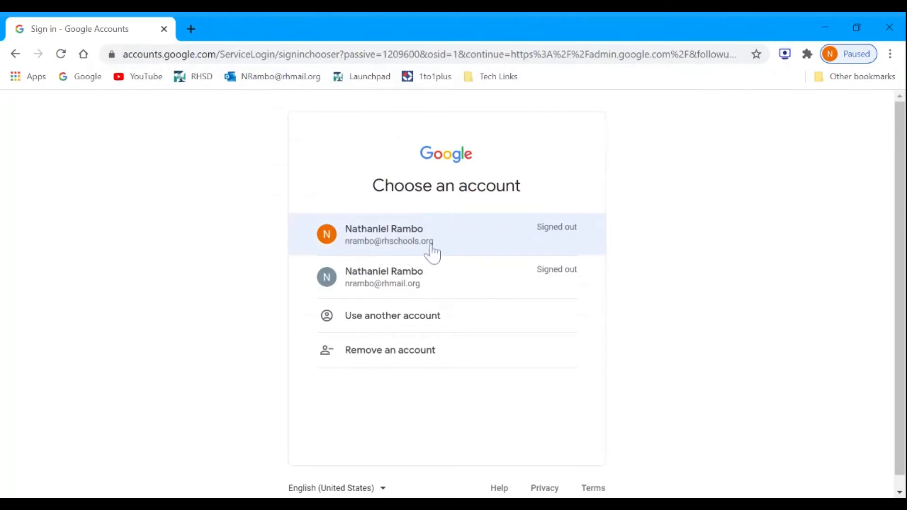
Sign in to Google with the rhschools account and its password.
click(405, 234)
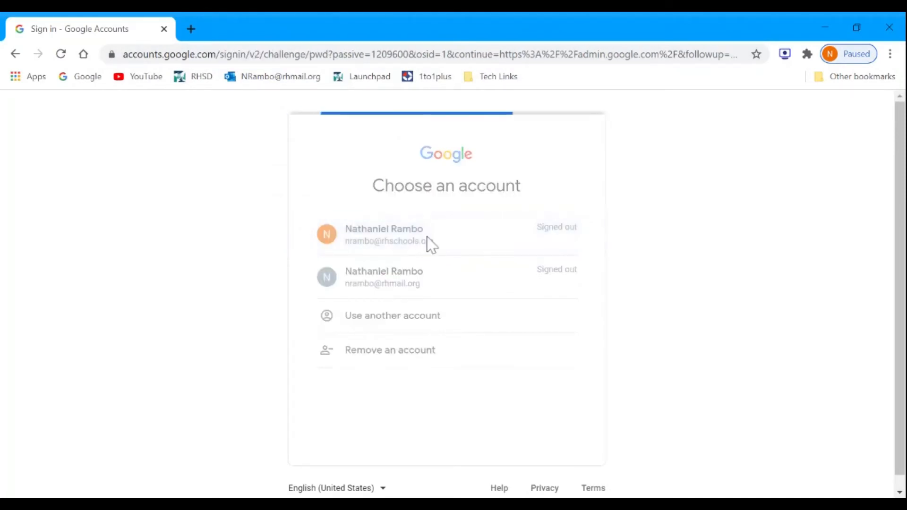
click(384, 234)
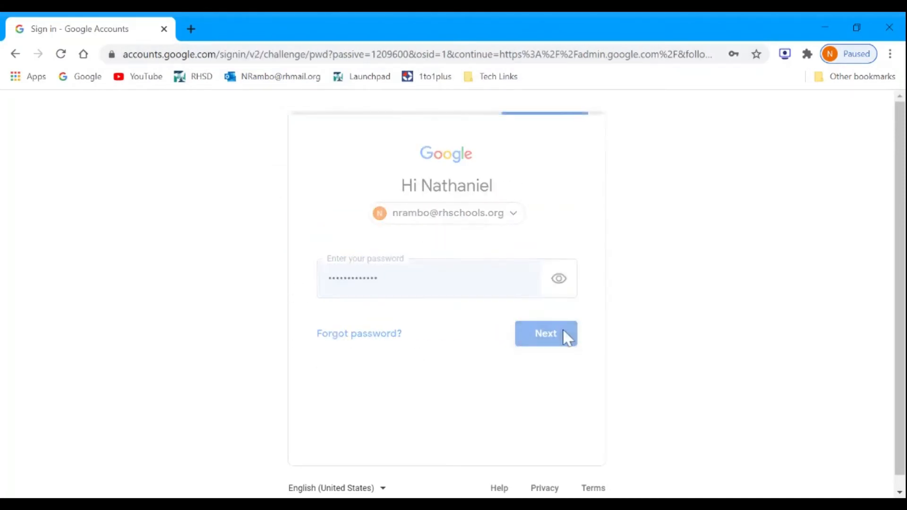
click(544, 334)
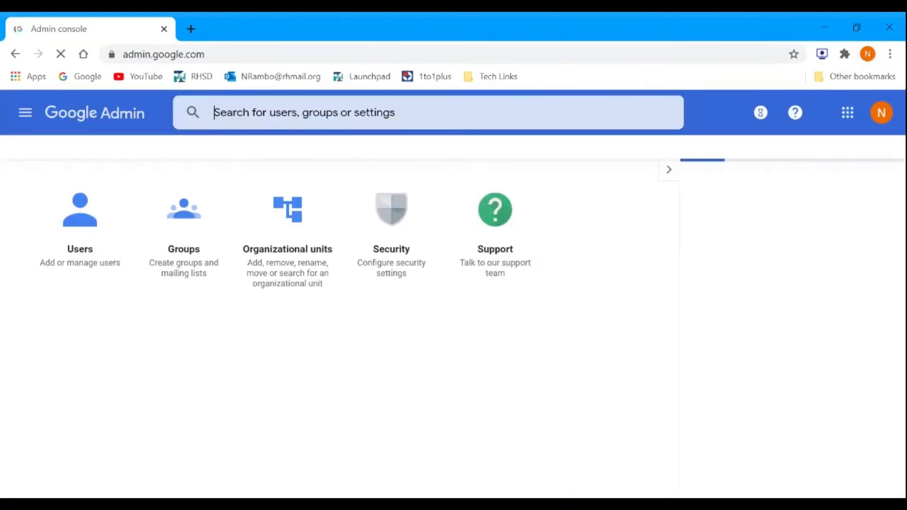
Search Admin for 'donna' and open Donna's user account page.
text(donna)
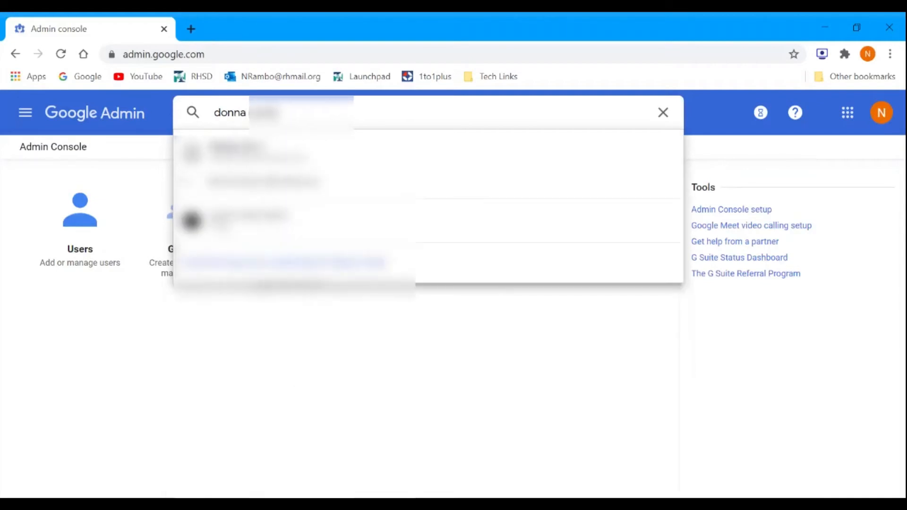
click(249, 216)
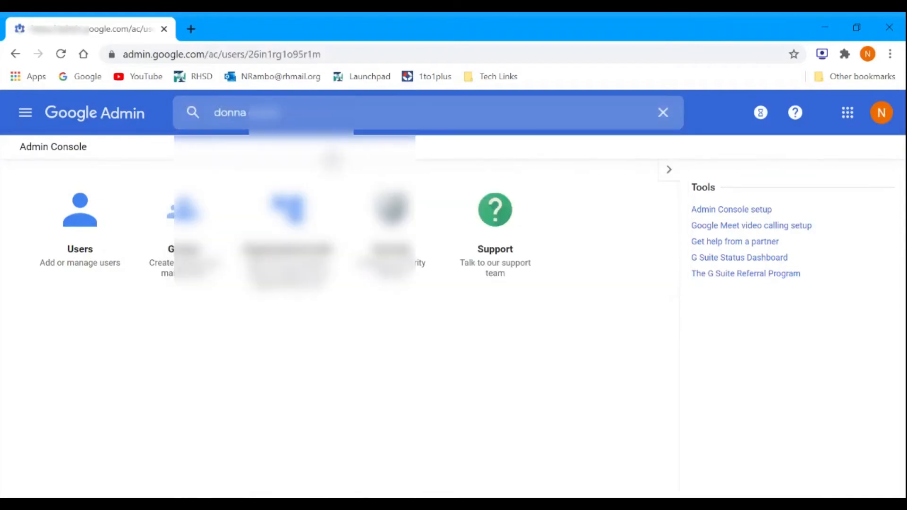
Open the Reset password form for Donna.
click(71, 332)
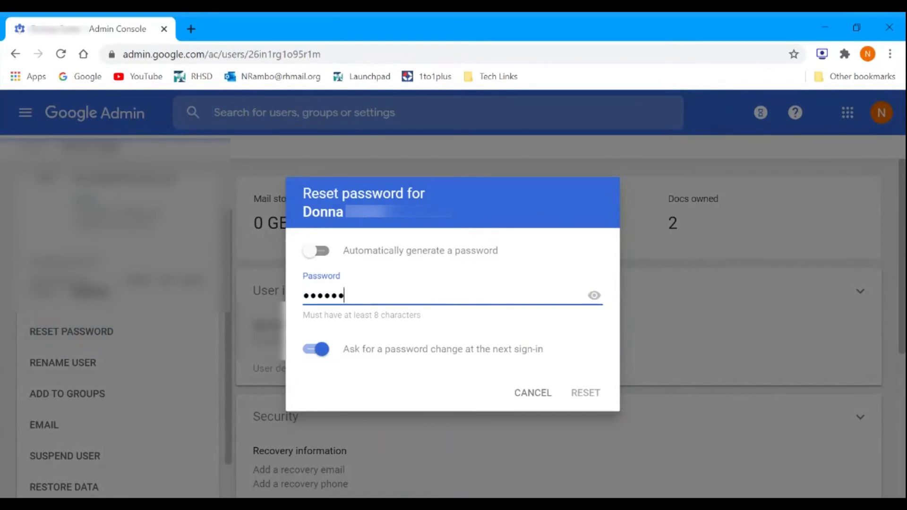
mouse_move(594, 296)
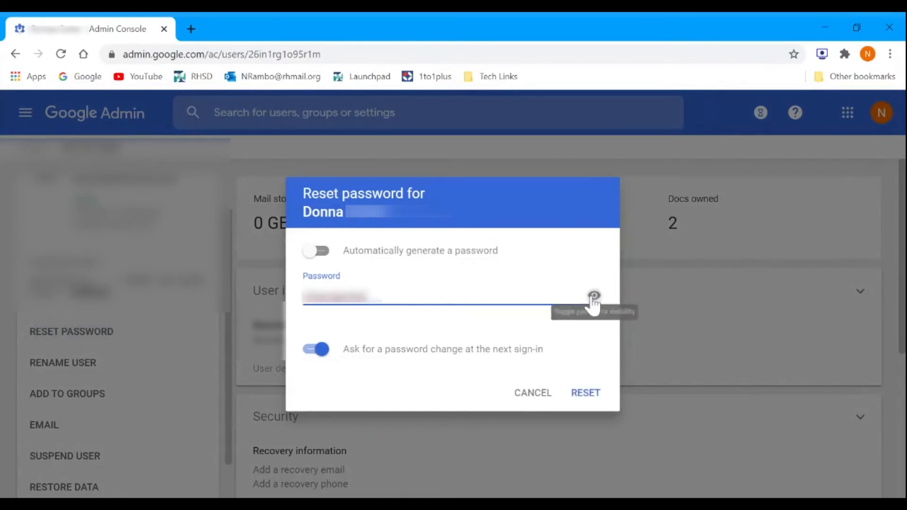